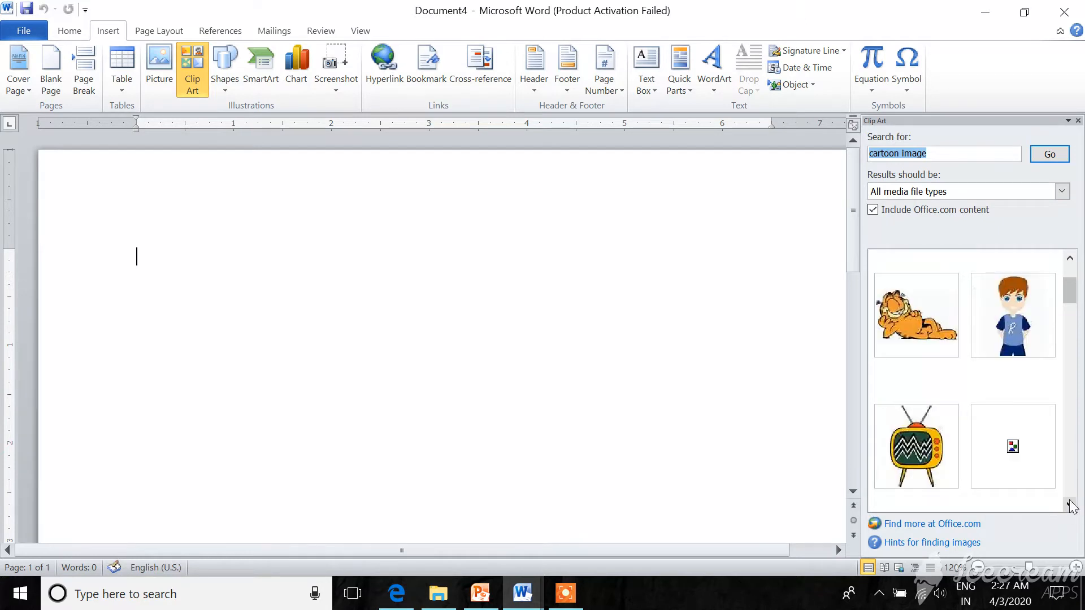
pyautogui.moveTo(1011, 328)
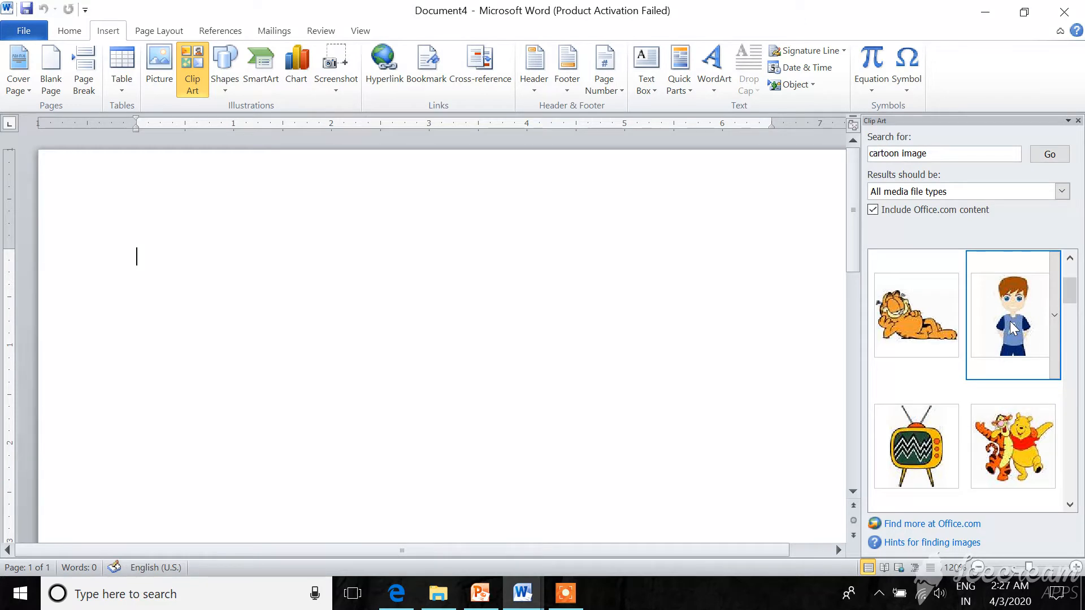
# Step: Insert the cartoon boy clip art into the document and scroll to view the picture
pyautogui.doubleClick(1011, 316)
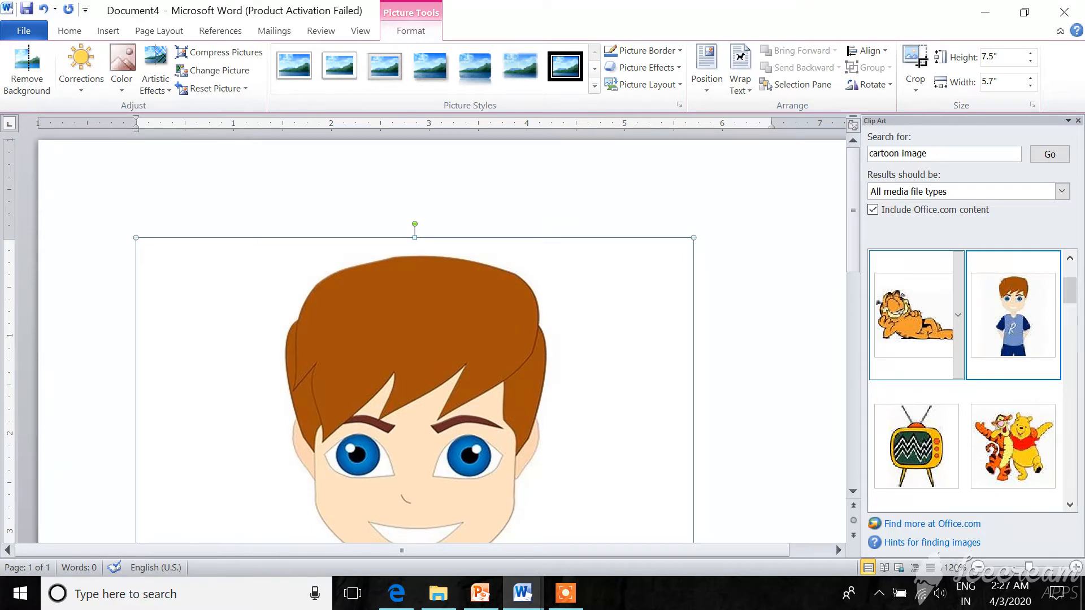
pyautogui.click(852, 493)
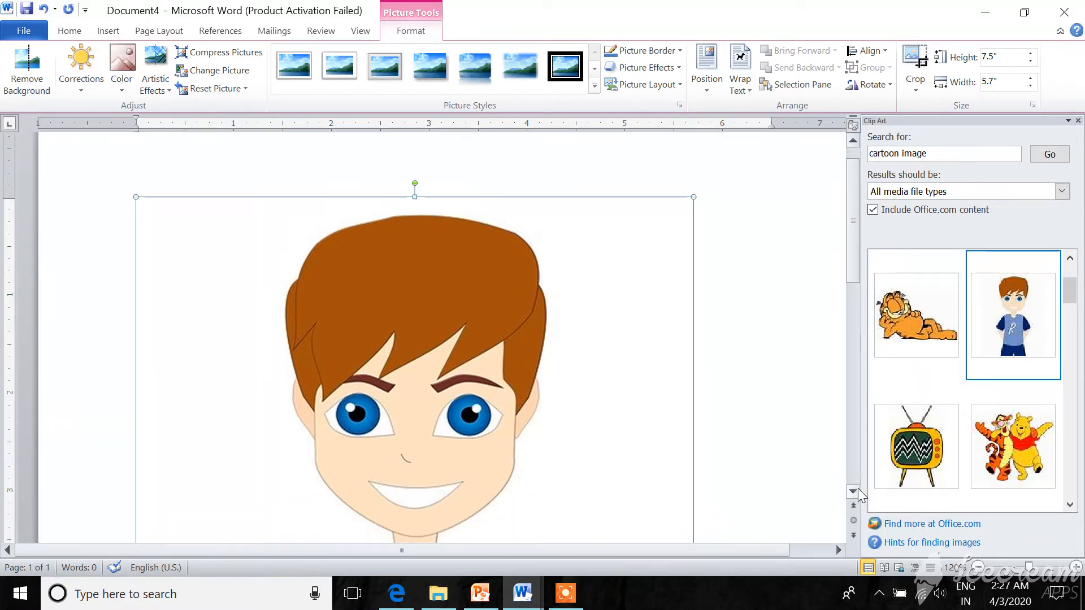
pyautogui.scroll(-3)
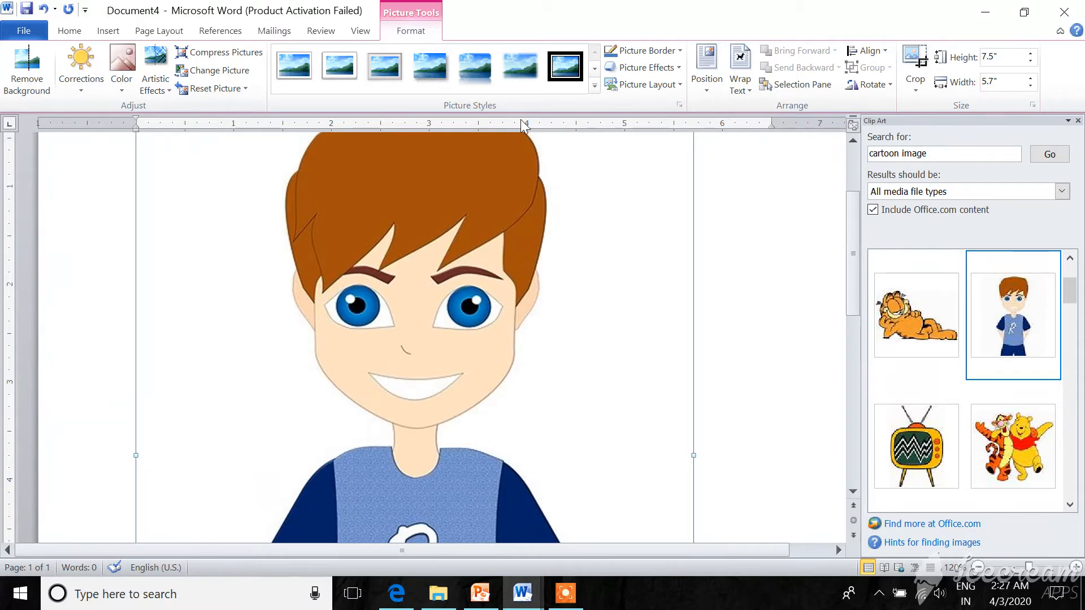
pyautogui.moveTo(488, 261)
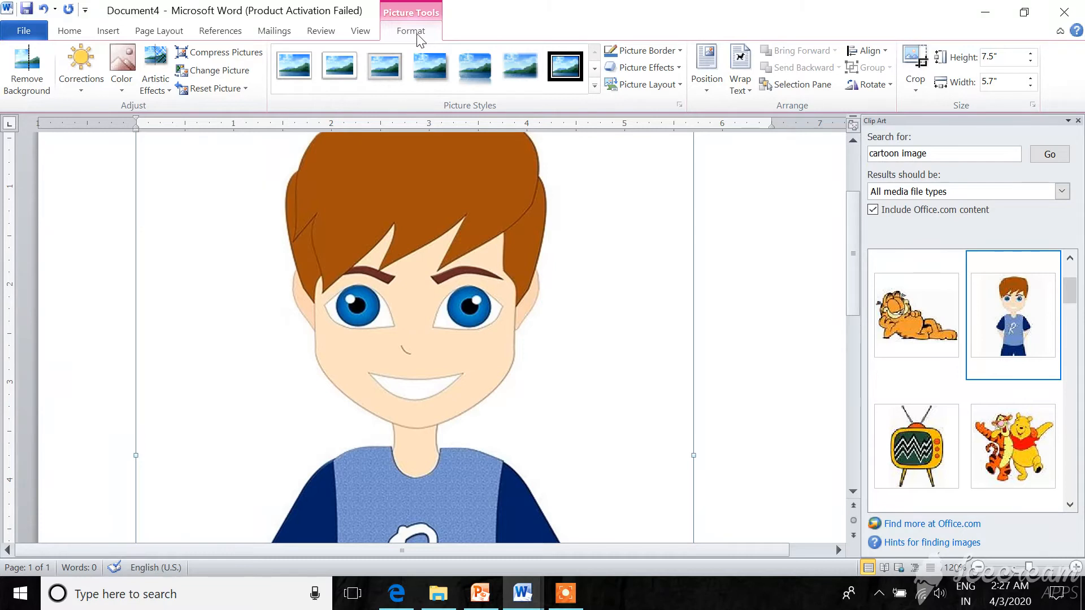
pyautogui.moveTo(947, 109)
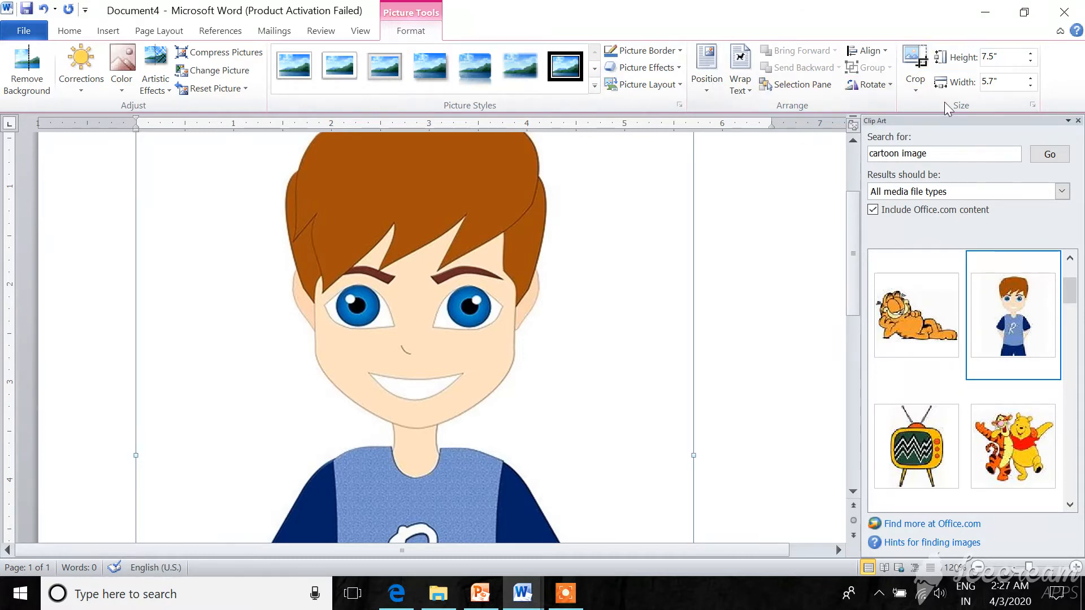
pyautogui.moveTo(1007, 56)
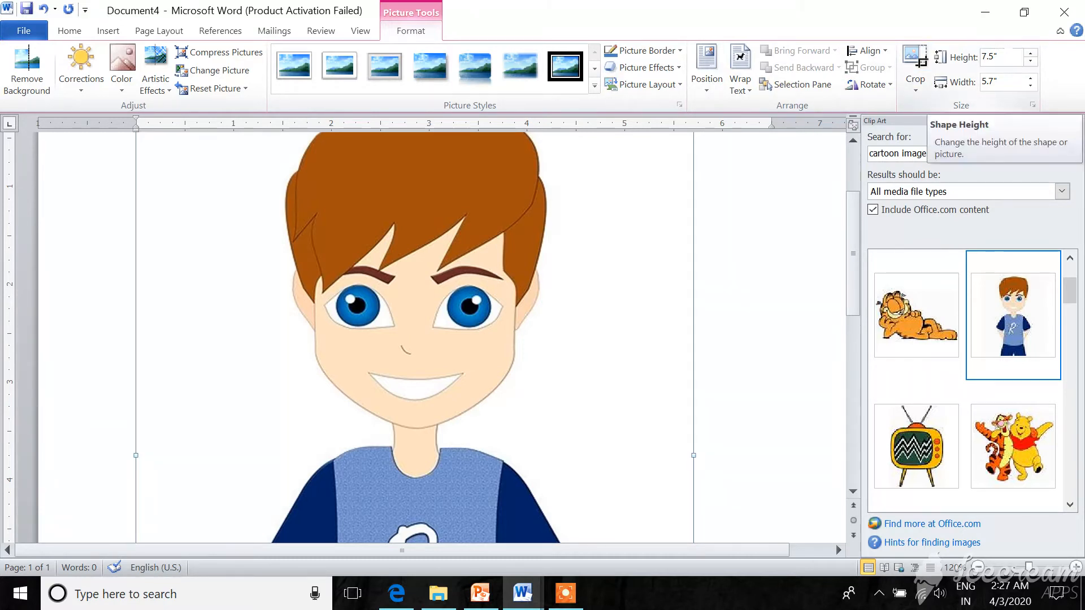
pyautogui.moveTo(972, 81)
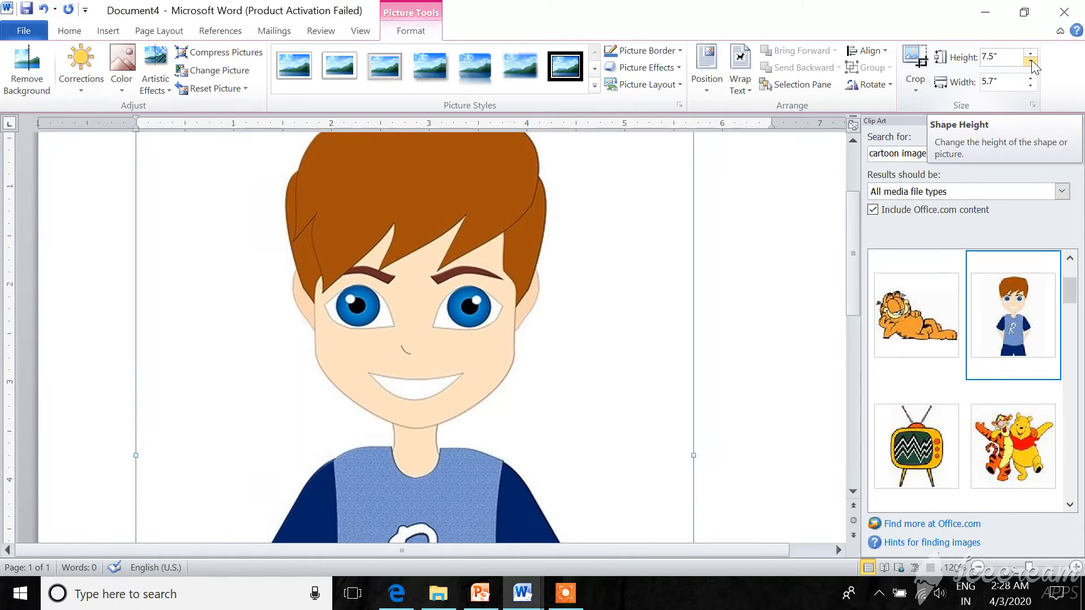
# Step: Step the picture's Shape Height down and up until it is 3.5 by 2.66 inches
pyautogui.click(1030, 60)
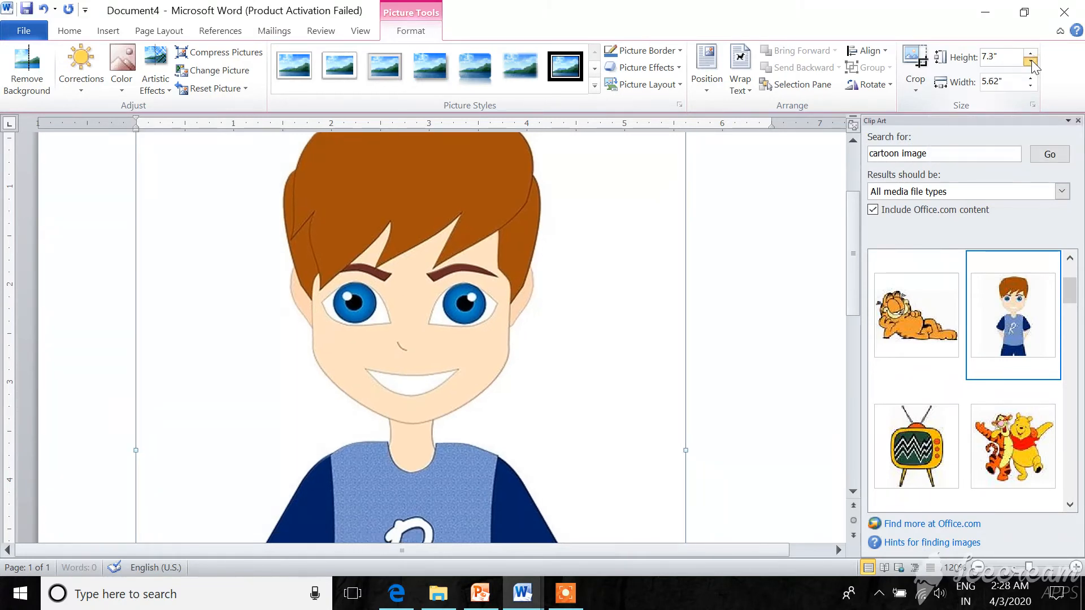
pyautogui.click(1035, 62)
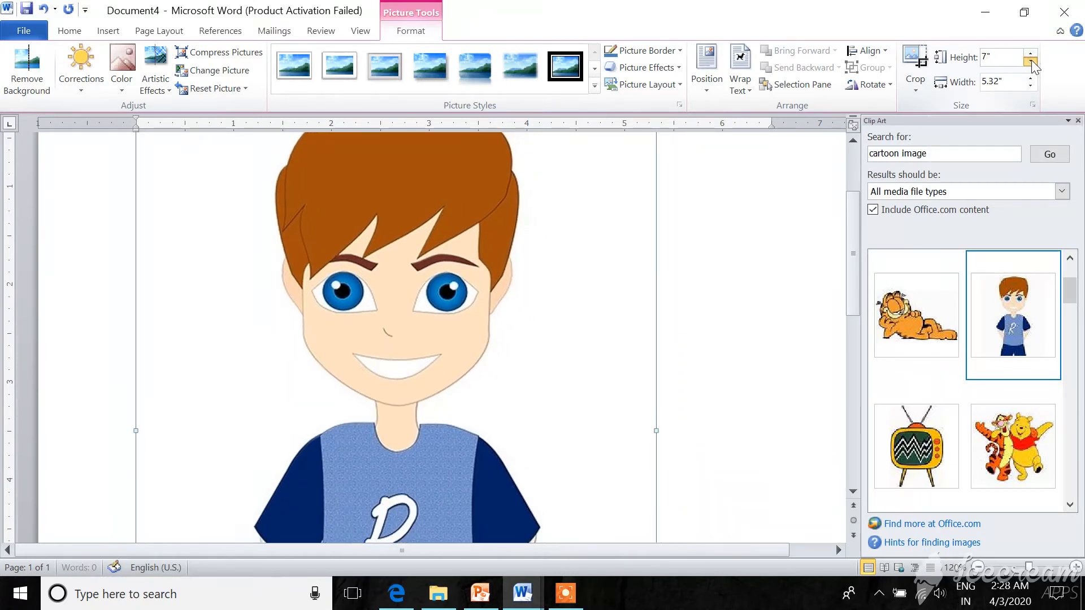
pyautogui.click(1034, 62)
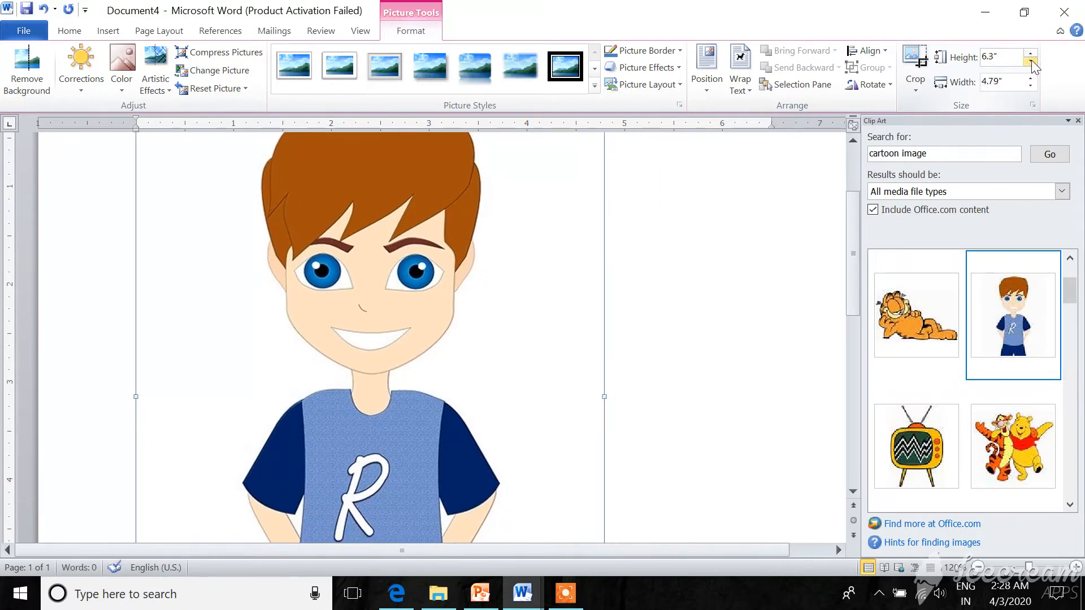
pyautogui.click(1034, 60)
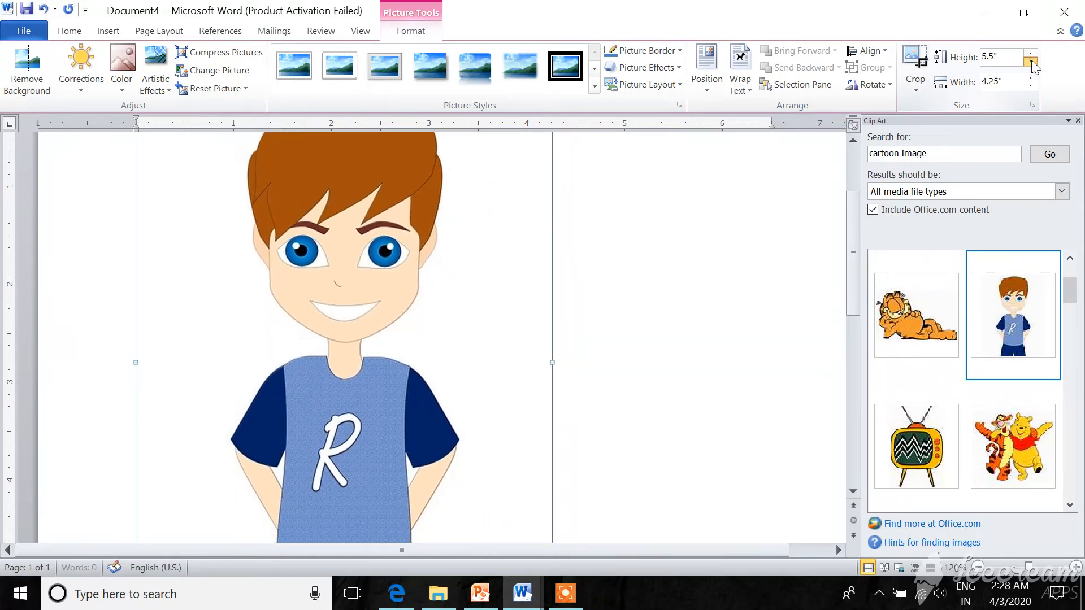
pyautogui.click(1032, 60)
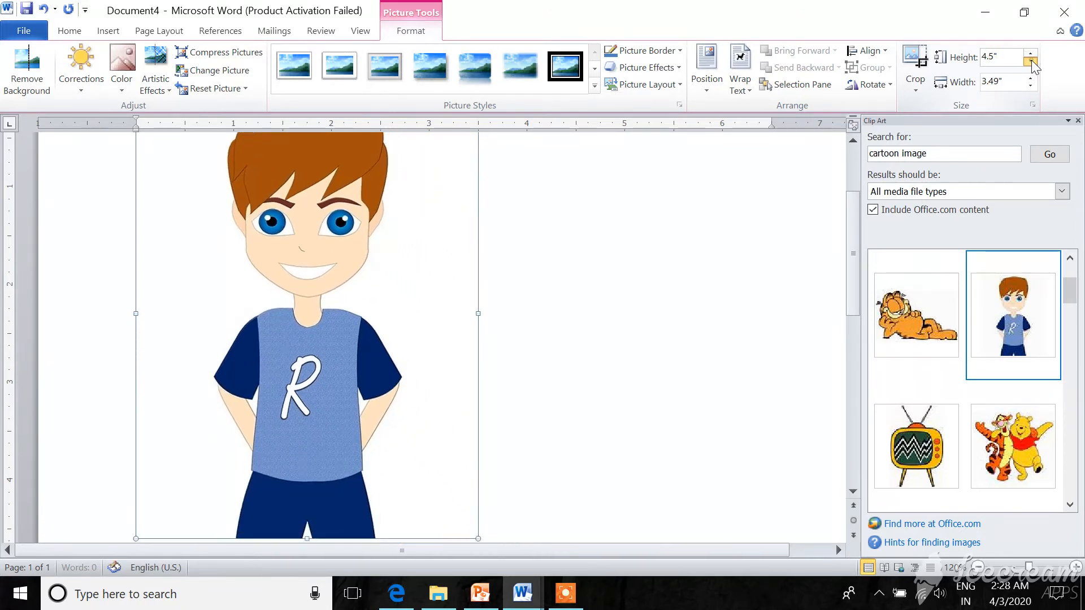
pyautogui.click(1032, 61)
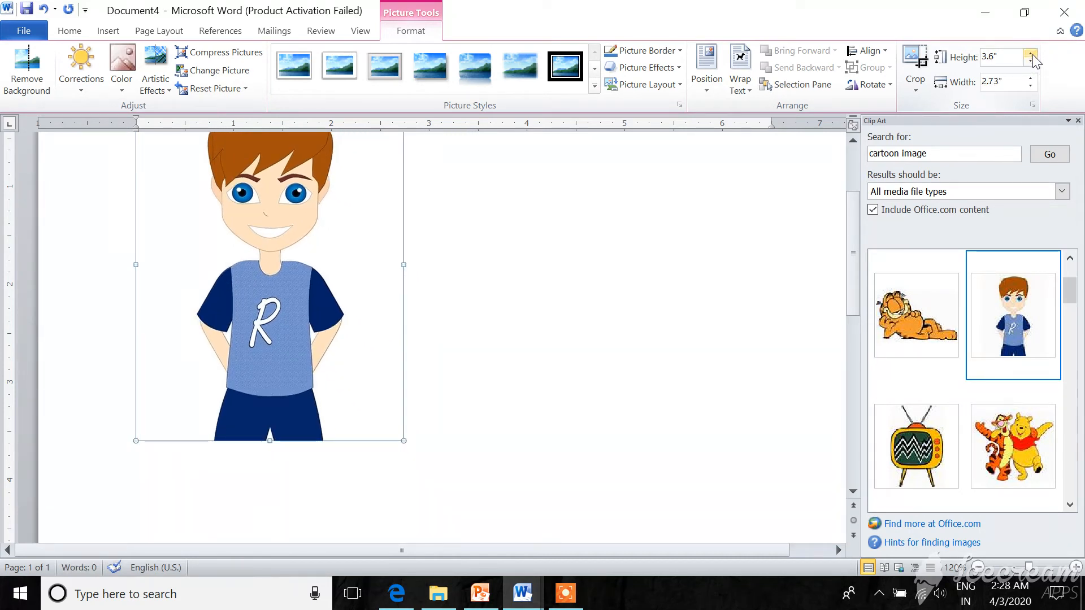
pyautogui.click(1030, 52)
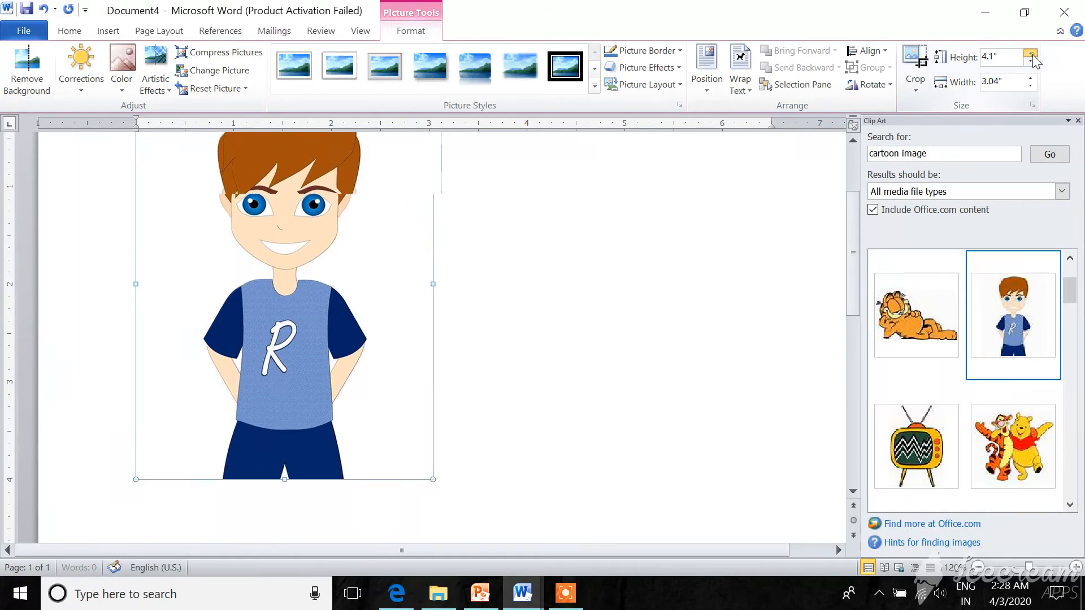
pyautogui.click(1030, 53)
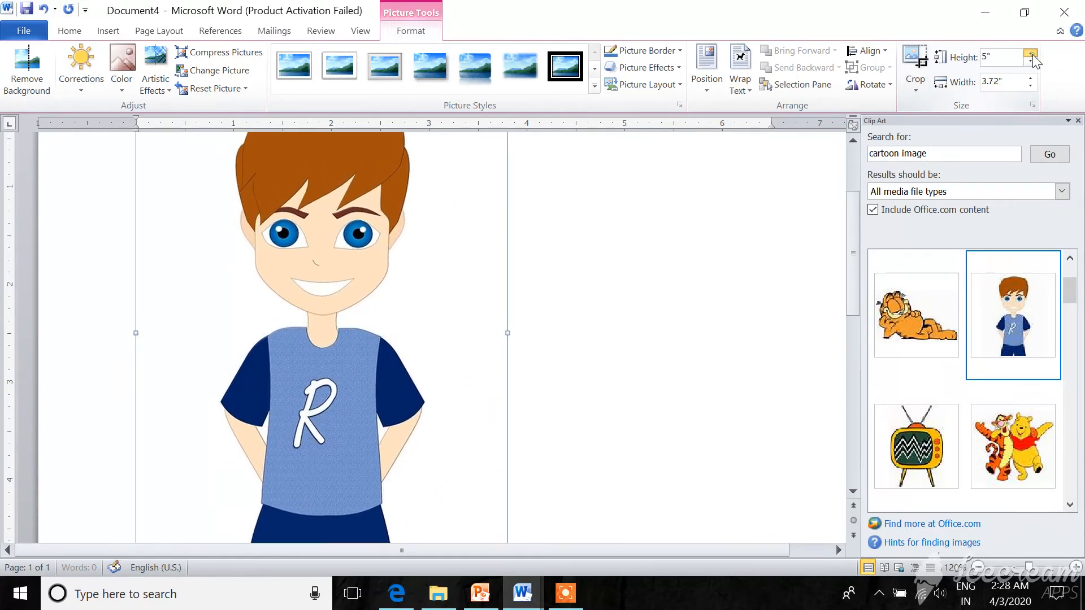
pyautogui.click(1032, 55)
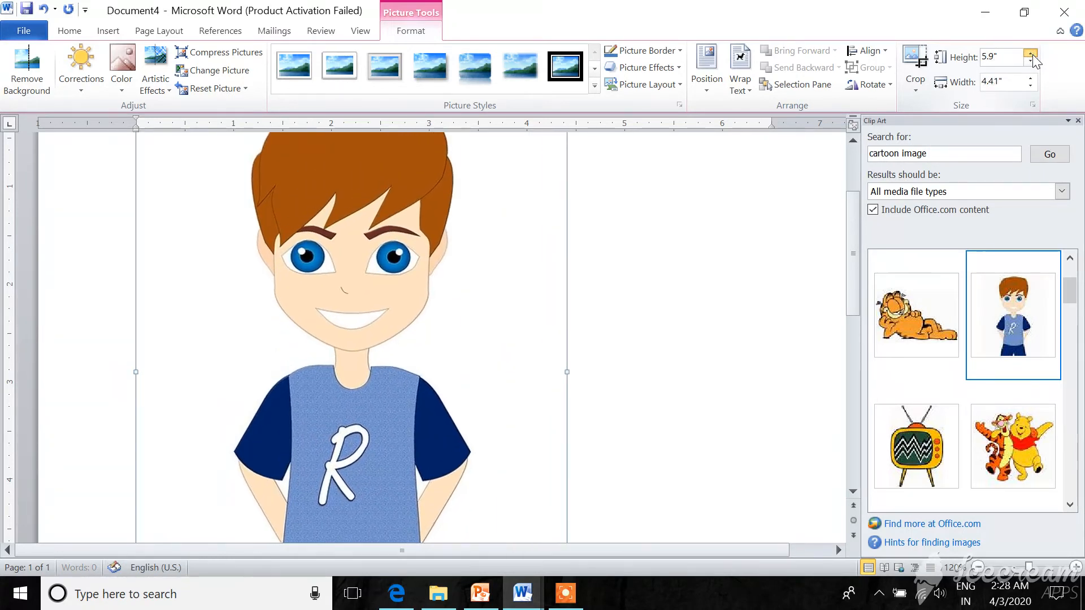
pyautogui.click(1031, 52)
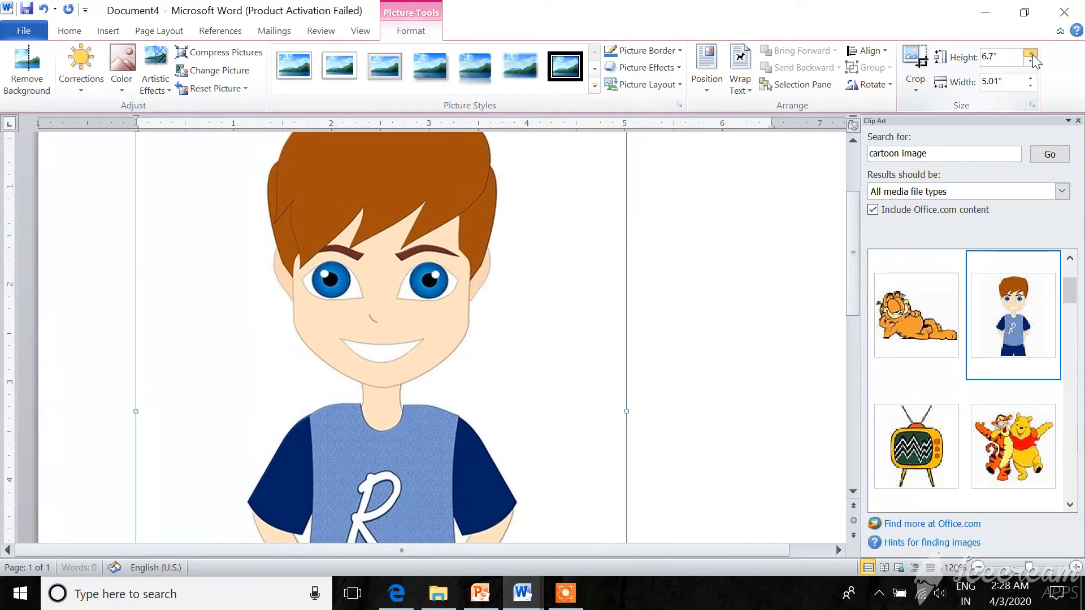
pyautogui.click(1030, 54)
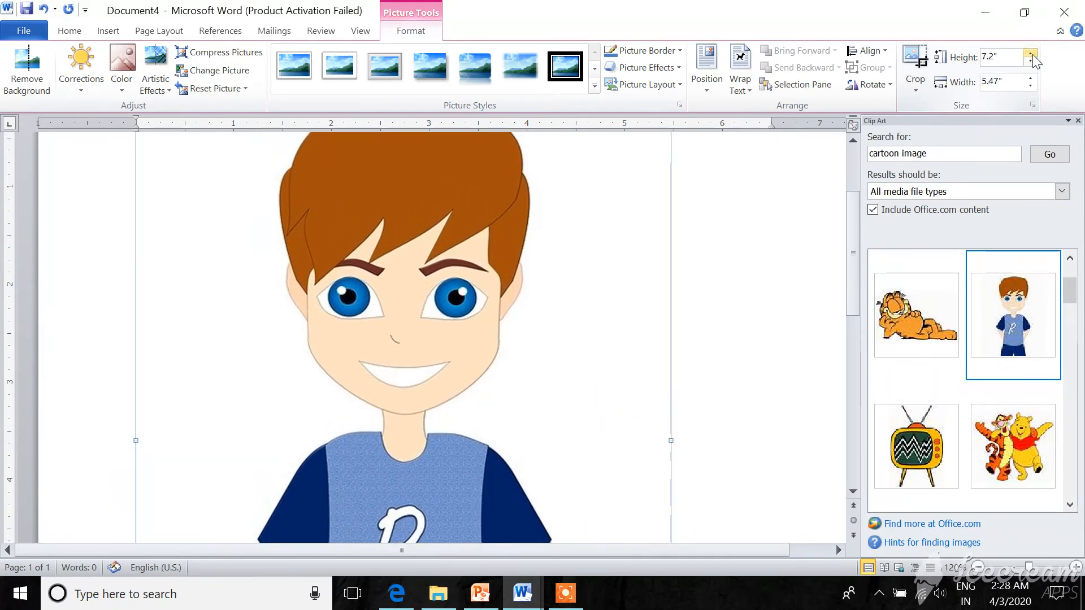
pyautogui.click(1029, 53)
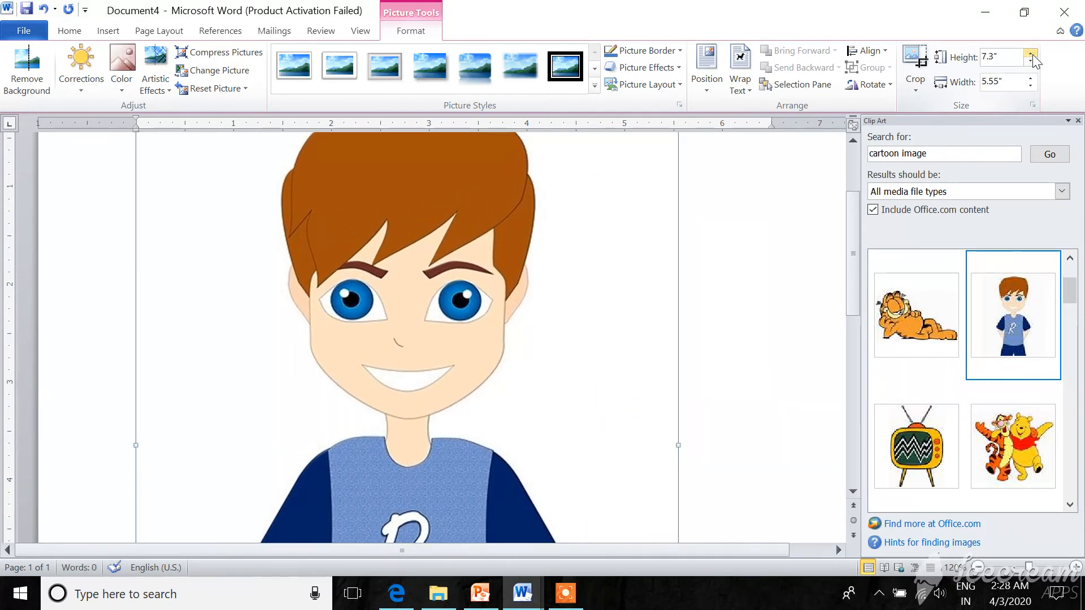
pyautogui.click(1030, 61)
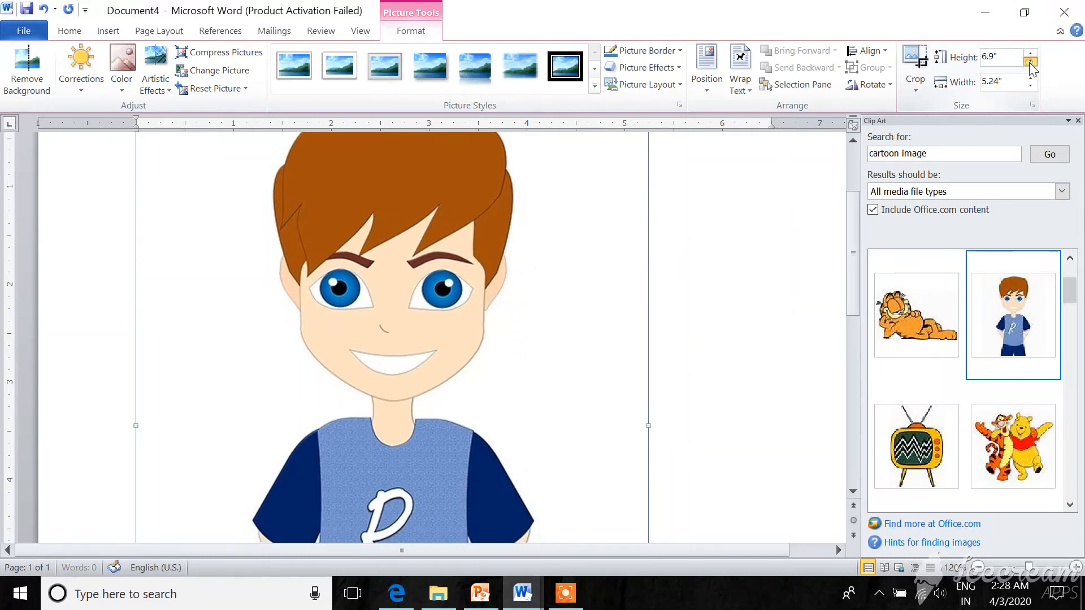
pyautogui.click(1030, 61)
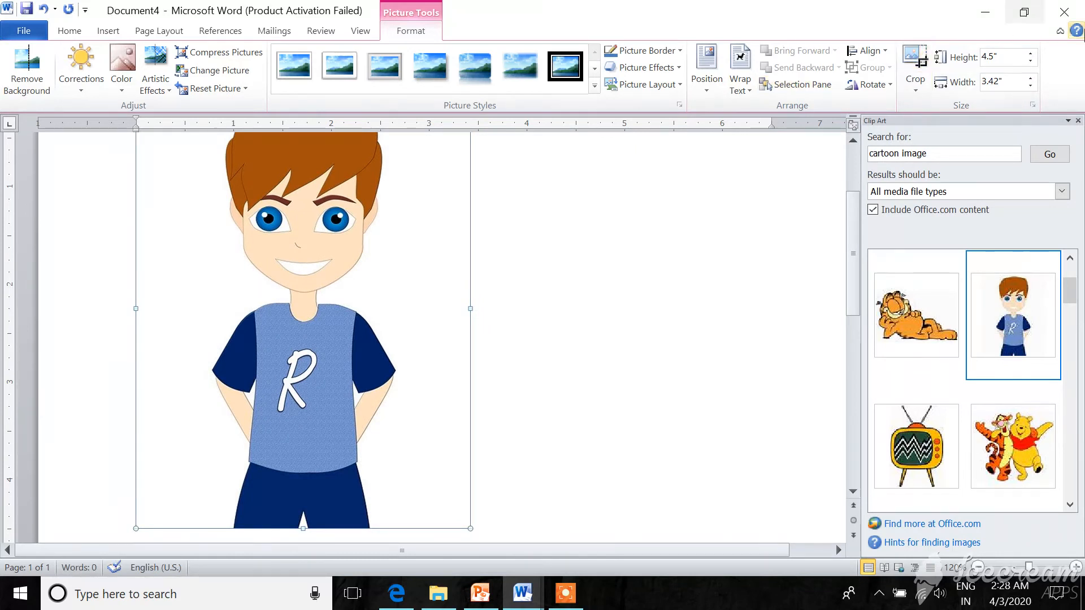
pyautogui.click(1030, 63)
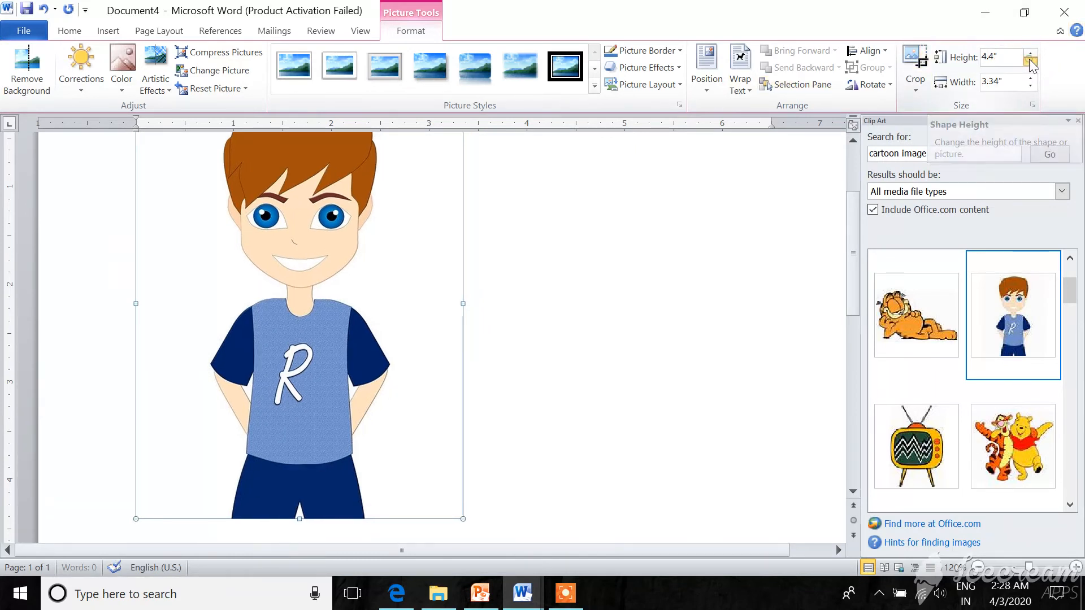
pyautogui.click(1030, 61)
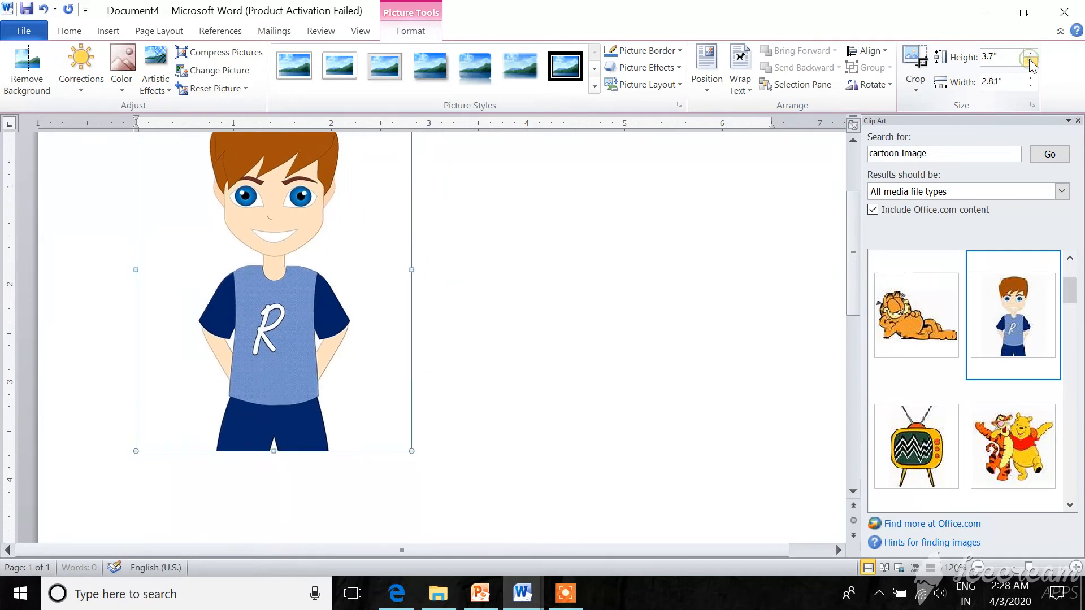
pyautogui.click(1027, 61)
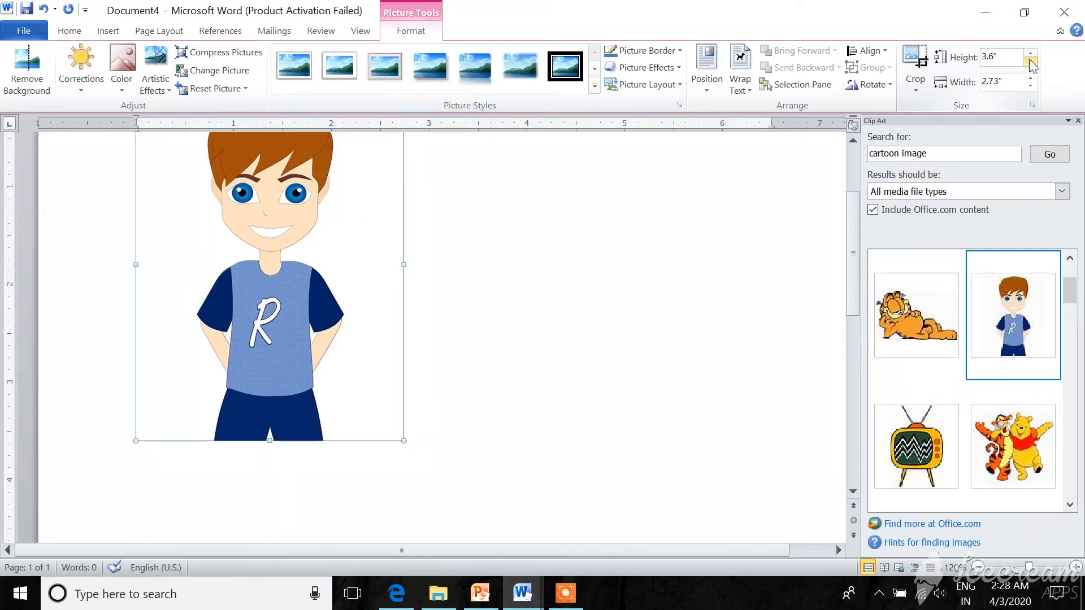
pyautogui.click(1046, 61)
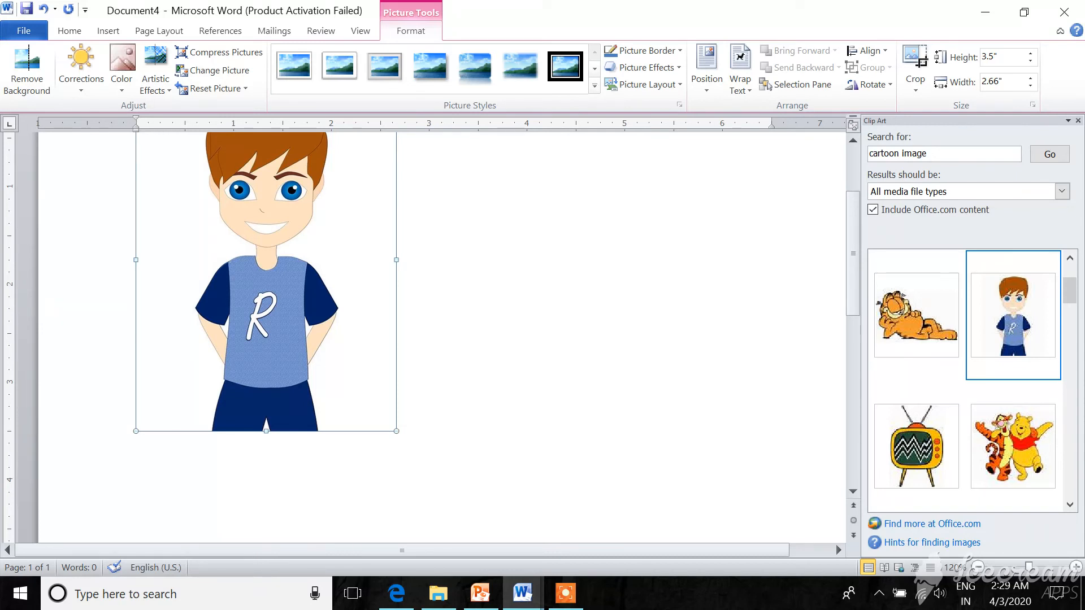
pyautogui.moveTo(643, 33)
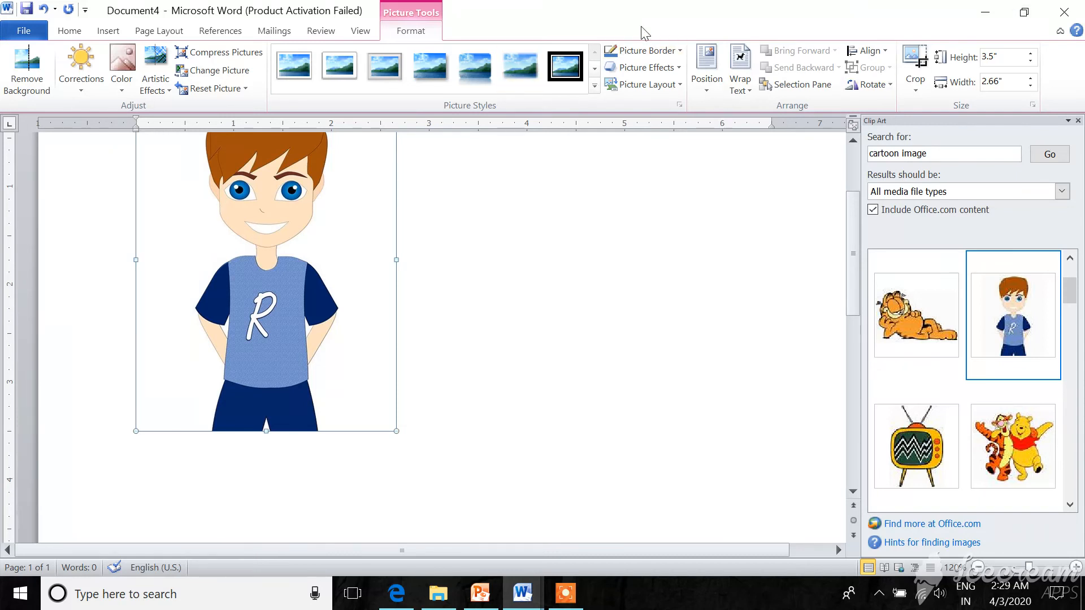
pyautogui.moveTo(647, 50)
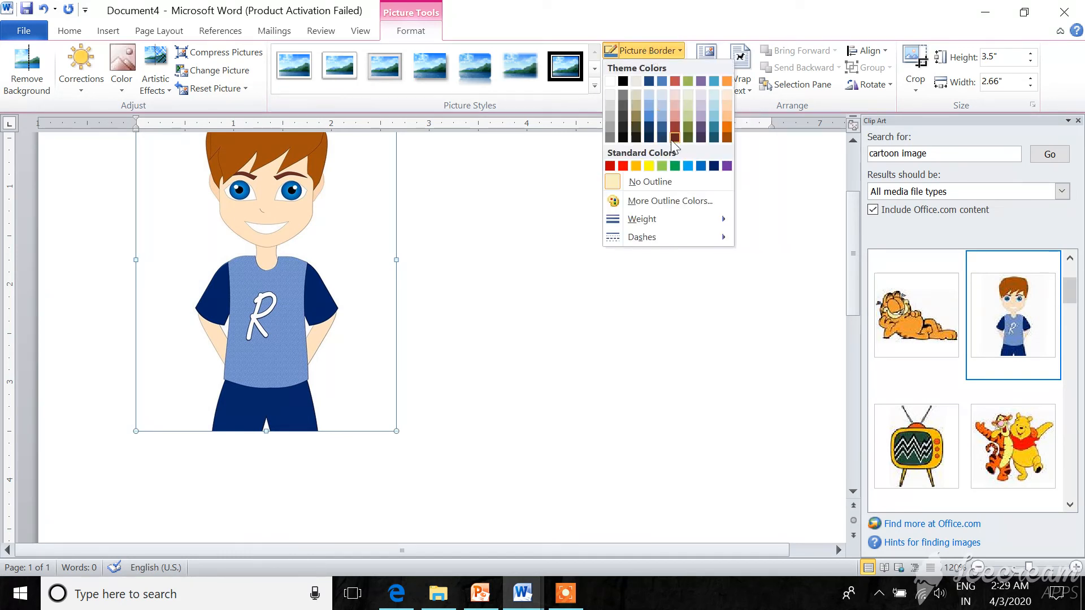
pyautogui.moveTo(610, 165)
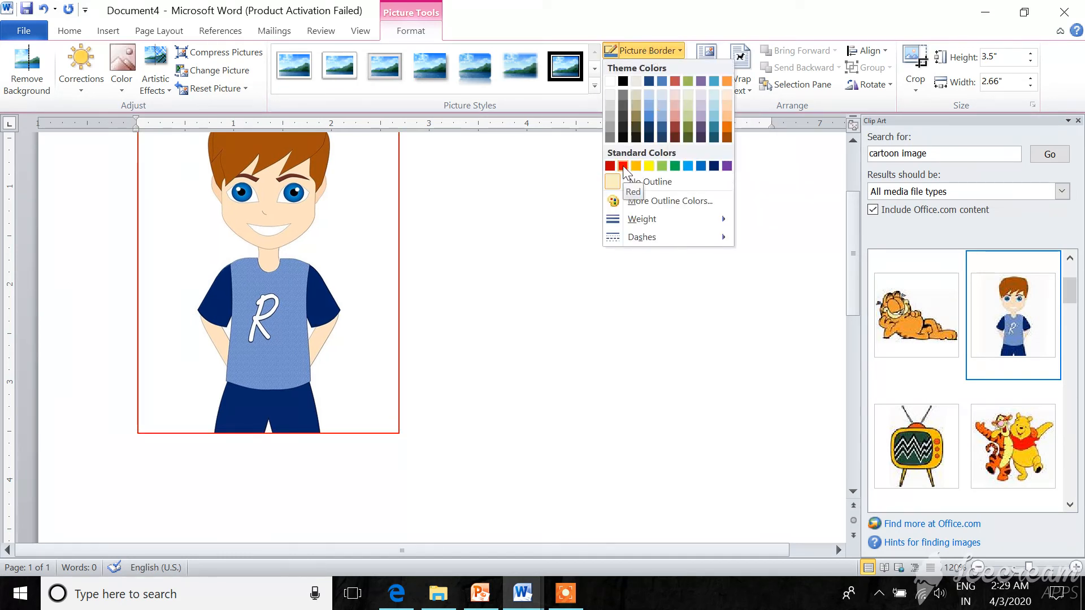
pyautogui.moveTo(674, 166)
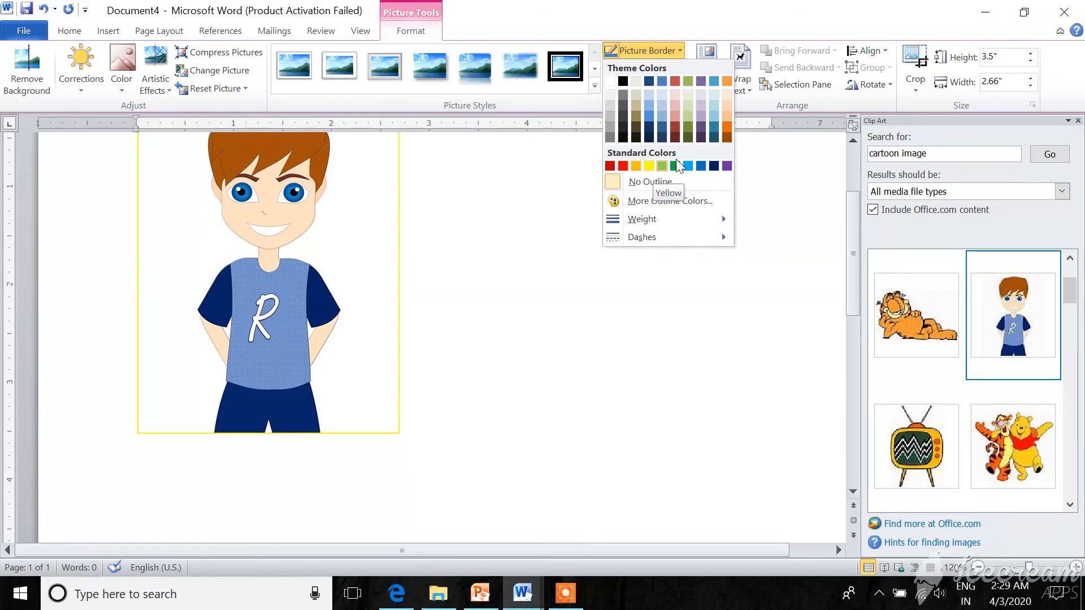
# Step: Apply Dark Red from Standard Colors as the cartoon boy picture's border
pyautogui.click(609, 165)
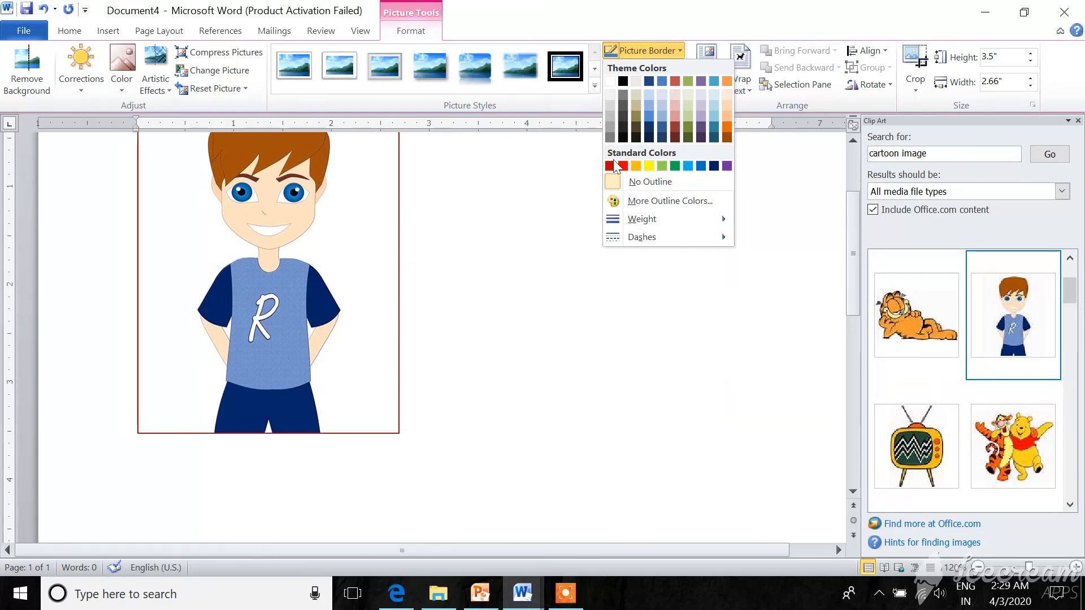
pyautogui.moveTo(611, 166)
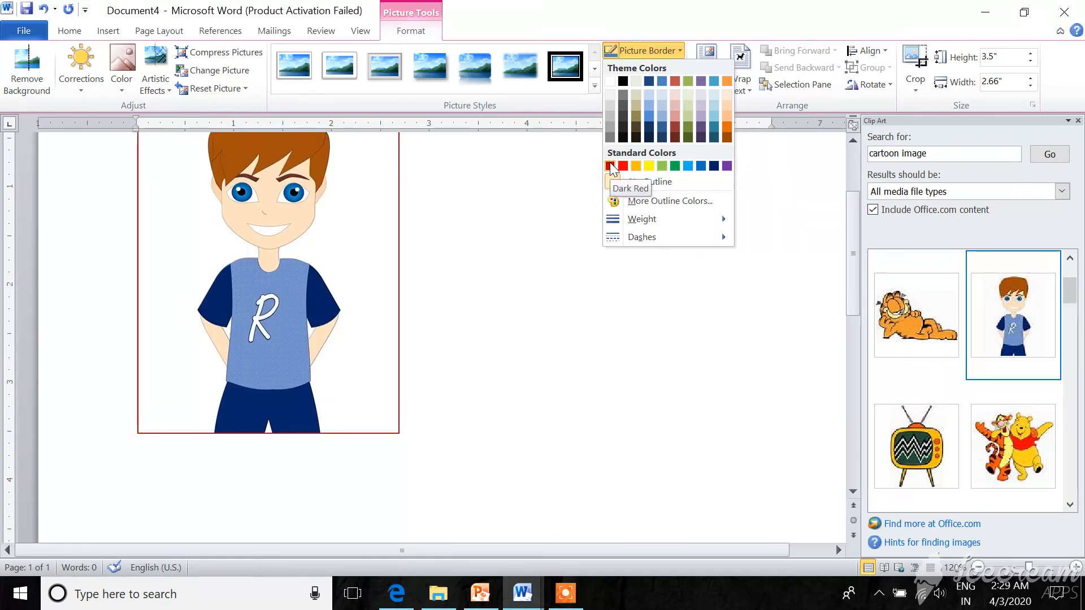
pyautogui.click(611, 166)
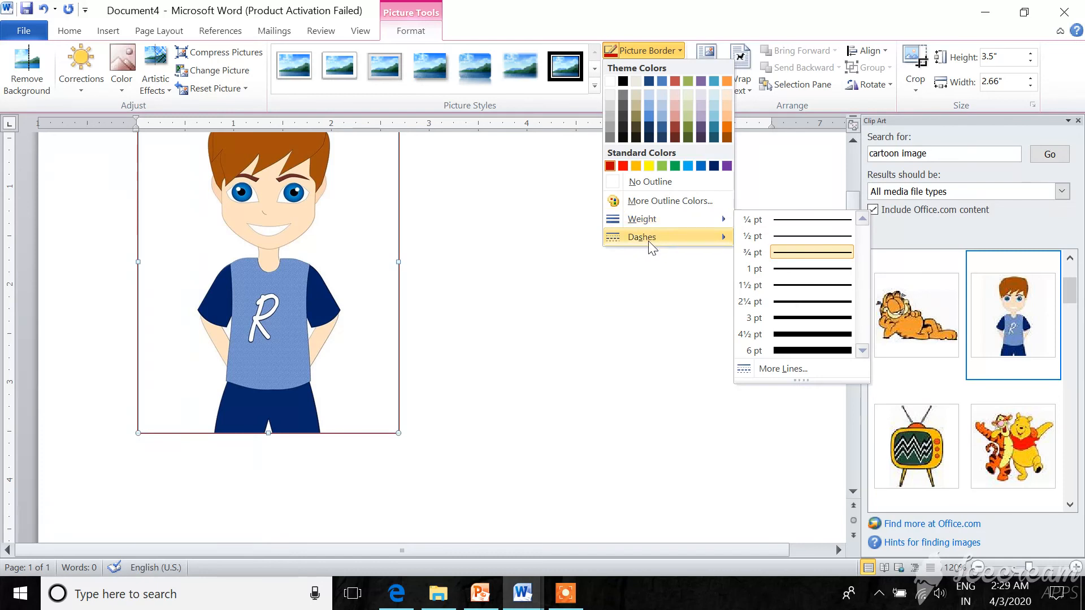
pyautogui.moveTo(642, 218)
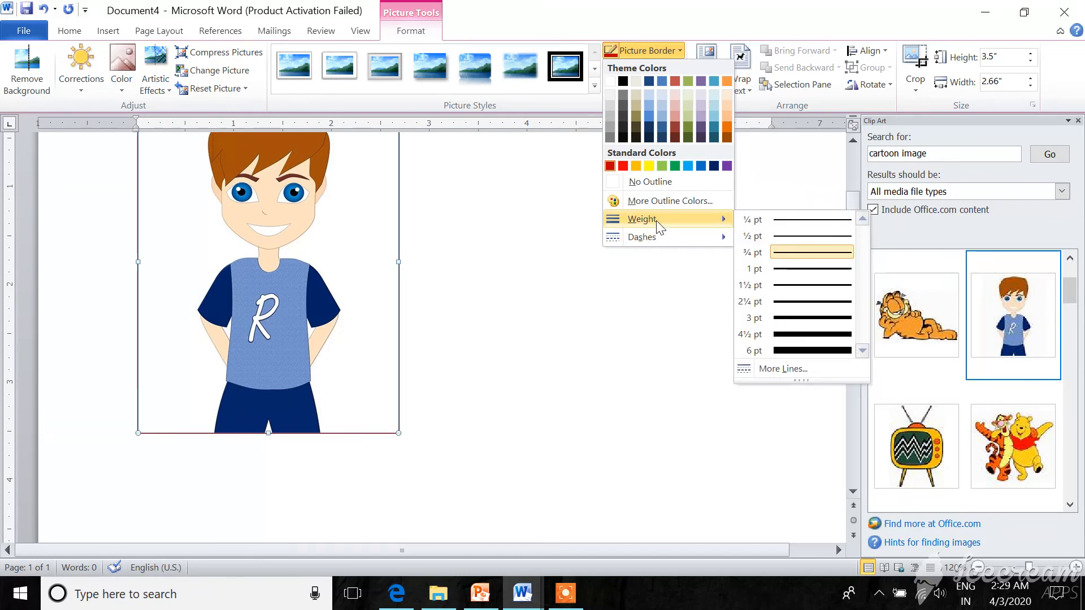